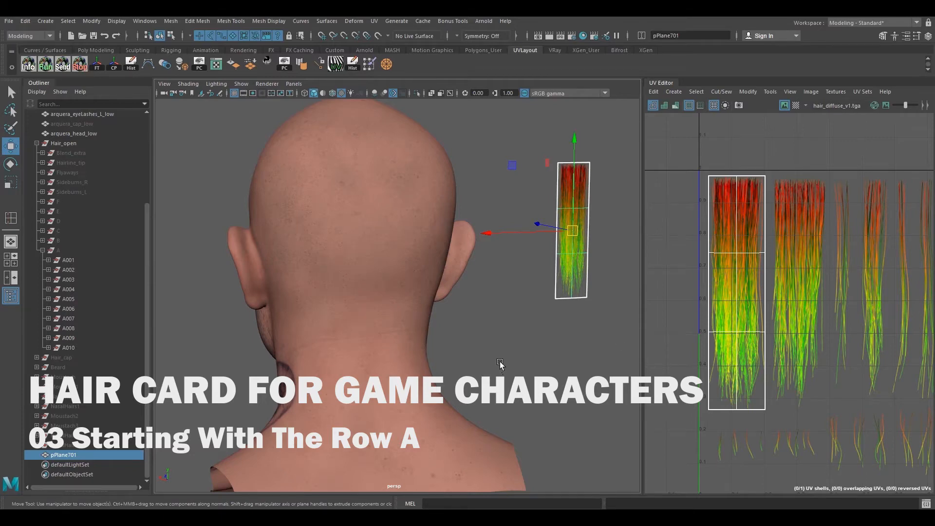
mouse_move(517, 332)
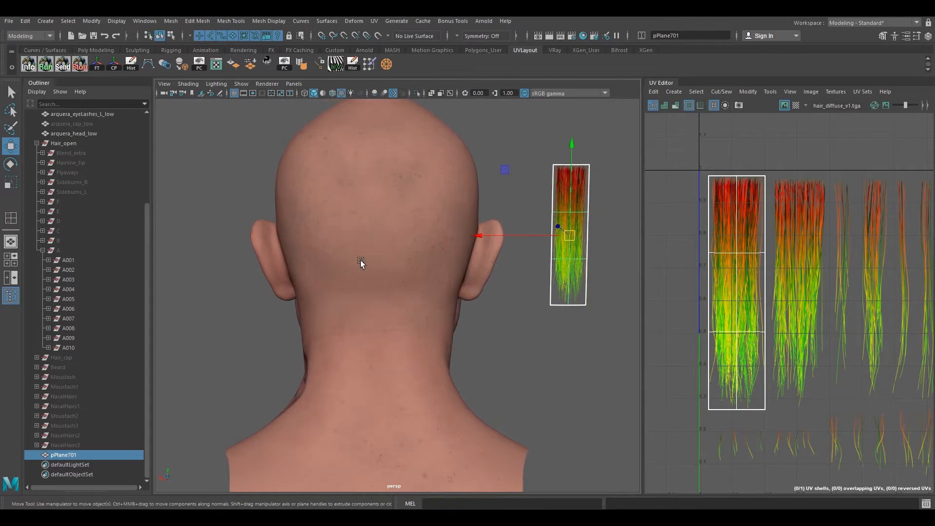
Pull pPlane701's upper edges to bend the card into a curve beside the head
drag(360, 262, 458, 334)
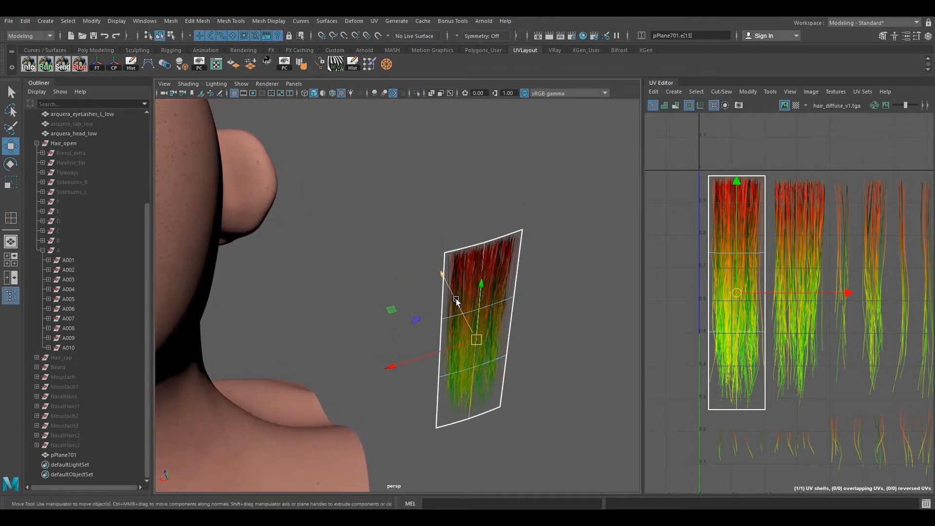
drag(453, 298, 489, 334)
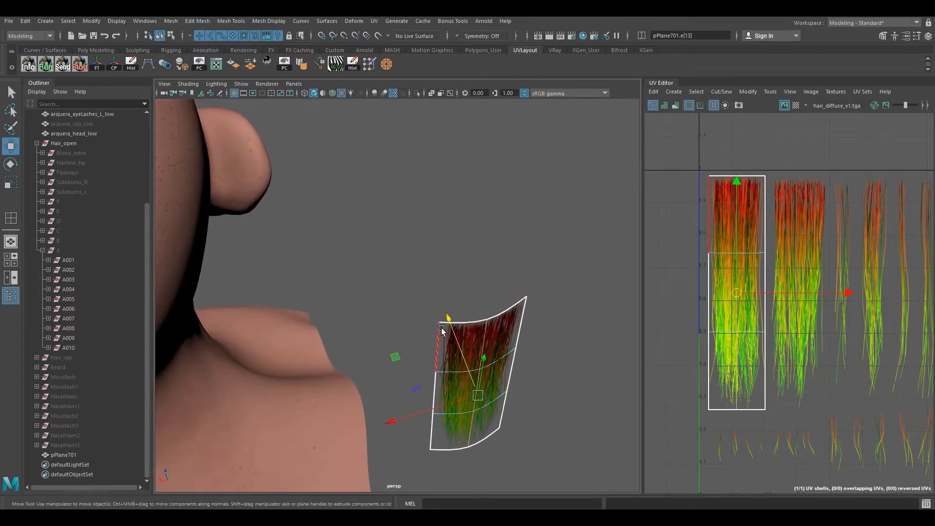
drag(444, 329, 520, 307)
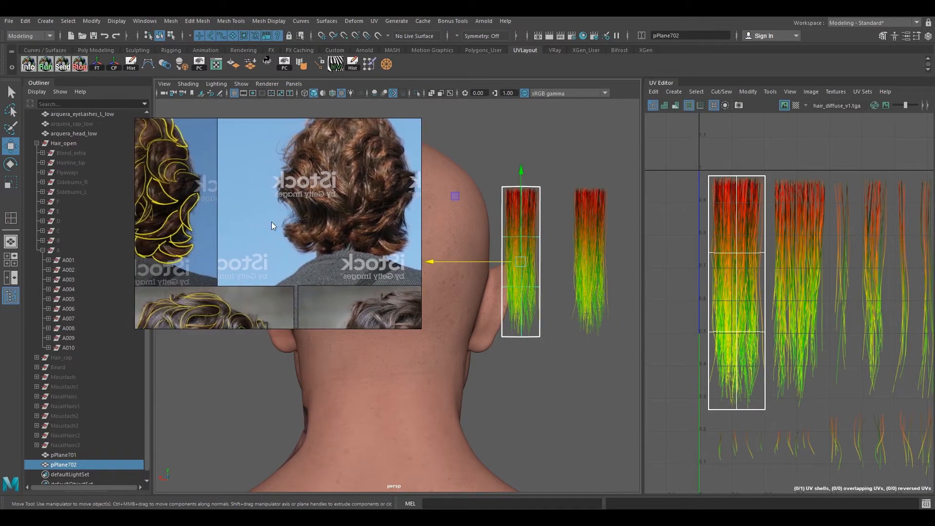
mouse_move(368, 190)
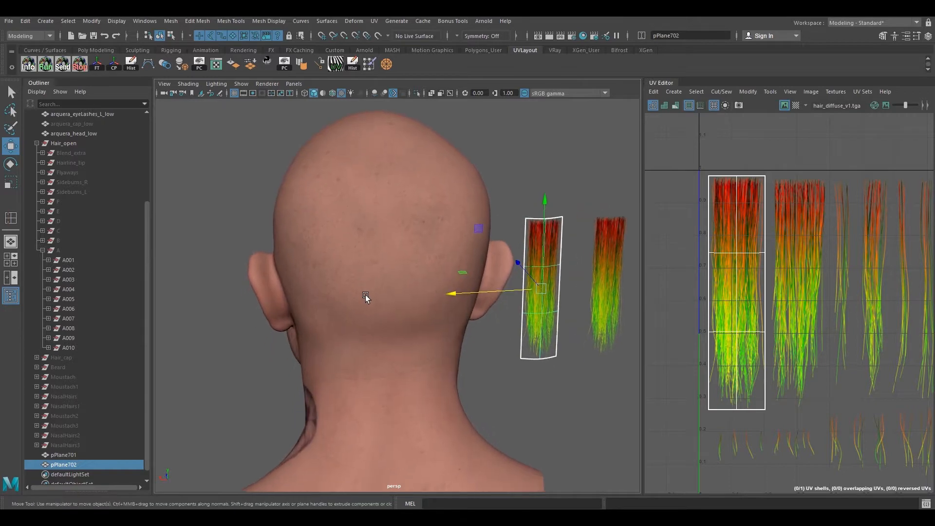
mouse_move(358, 328)
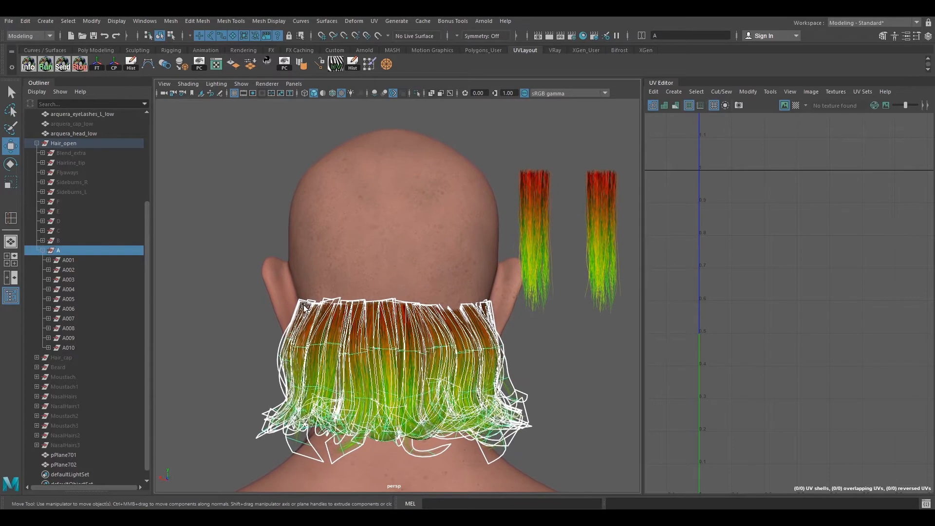
mouse_move(459, 298)
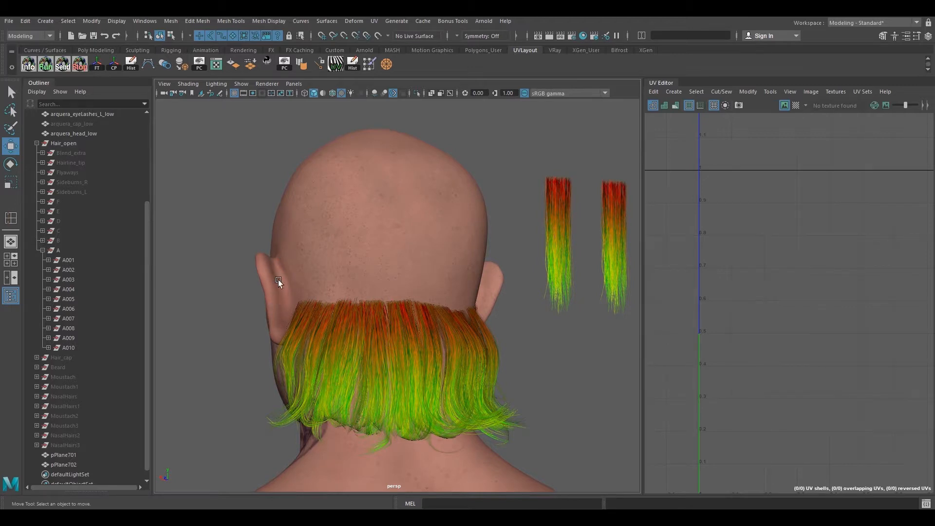
drag(277, 281, 486, 323)
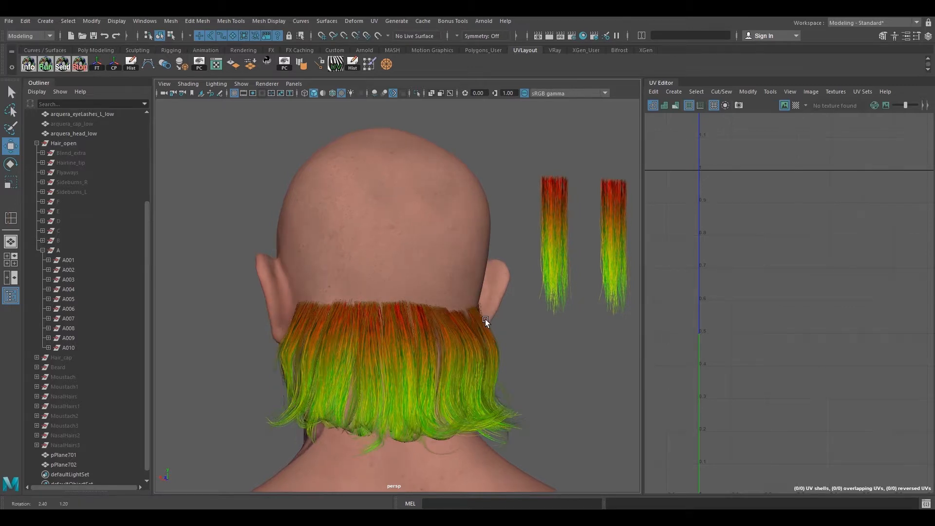
click(68, 270)
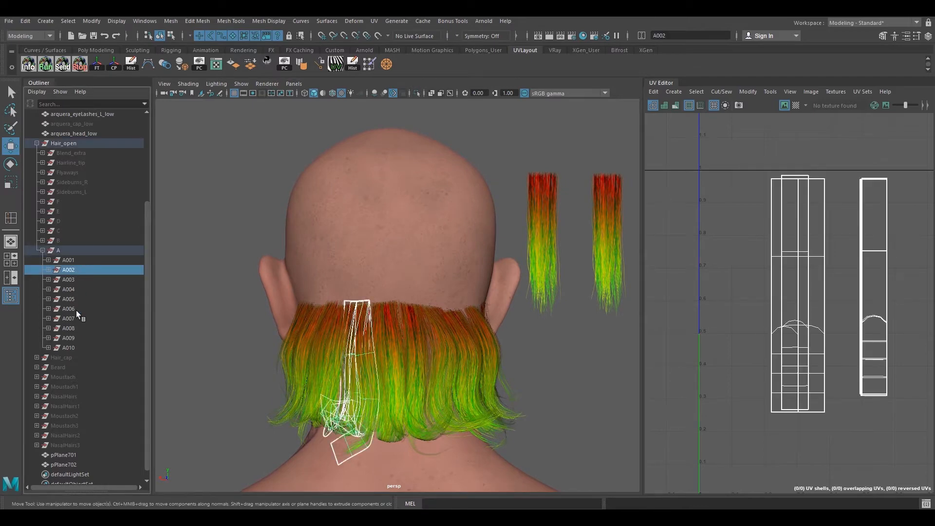
key(ctrl+h)
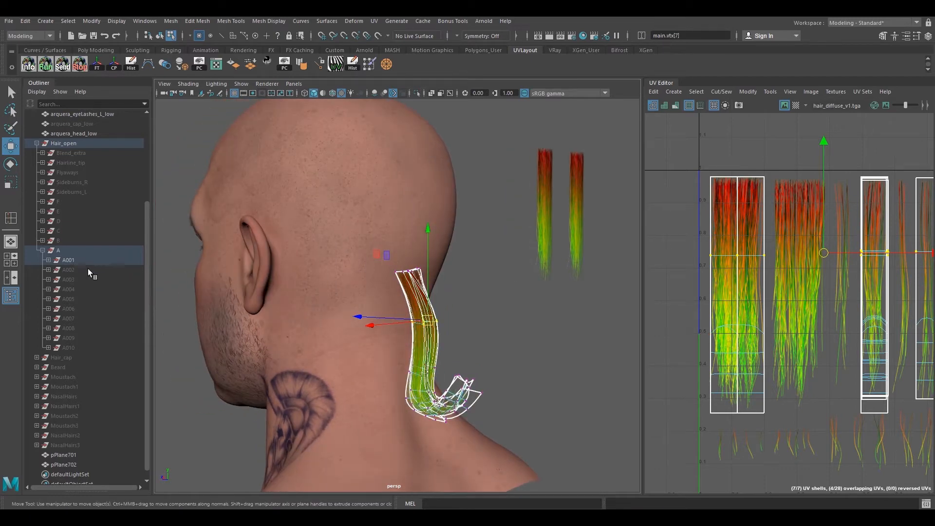
click(520, 333)
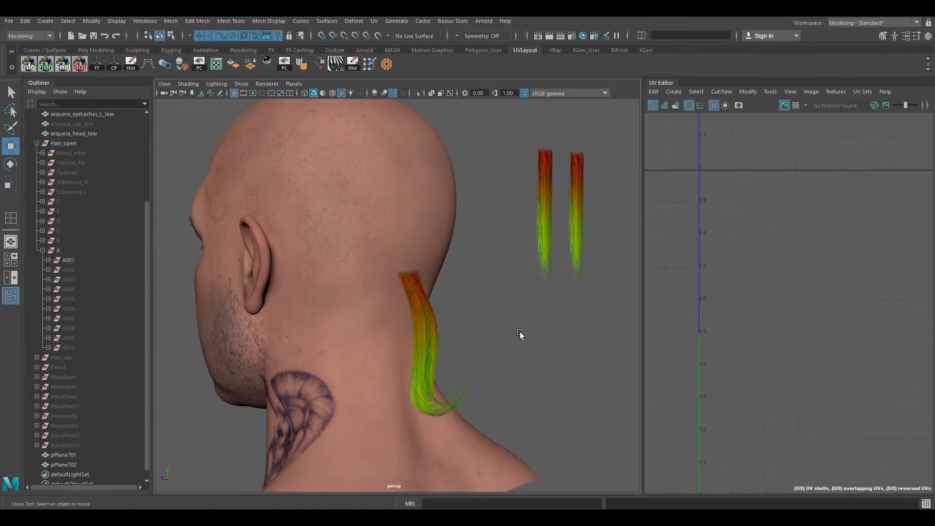
click(67, 259)
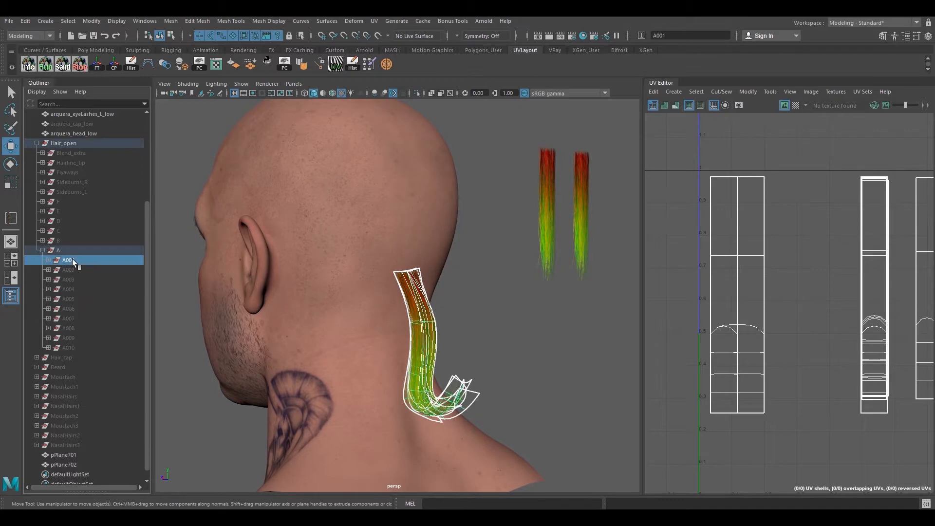
click(69, 348)
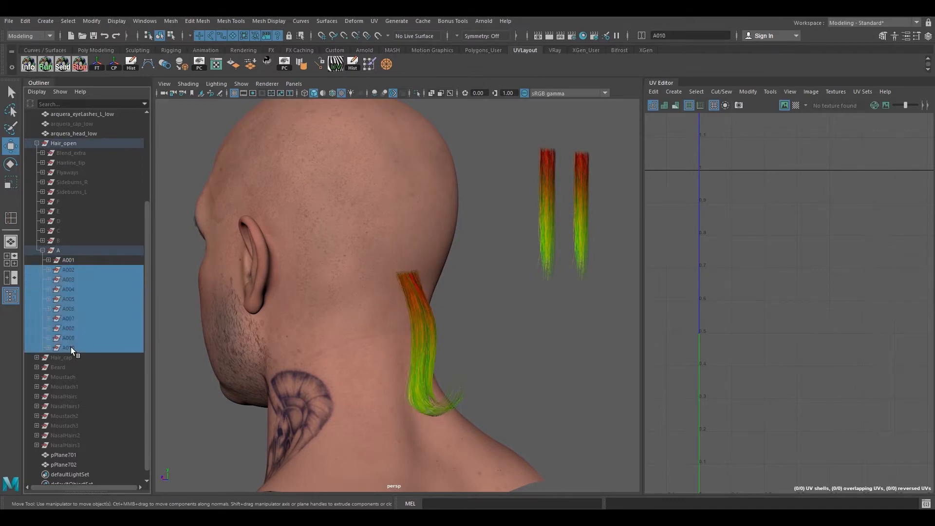
key(ctrl+h)
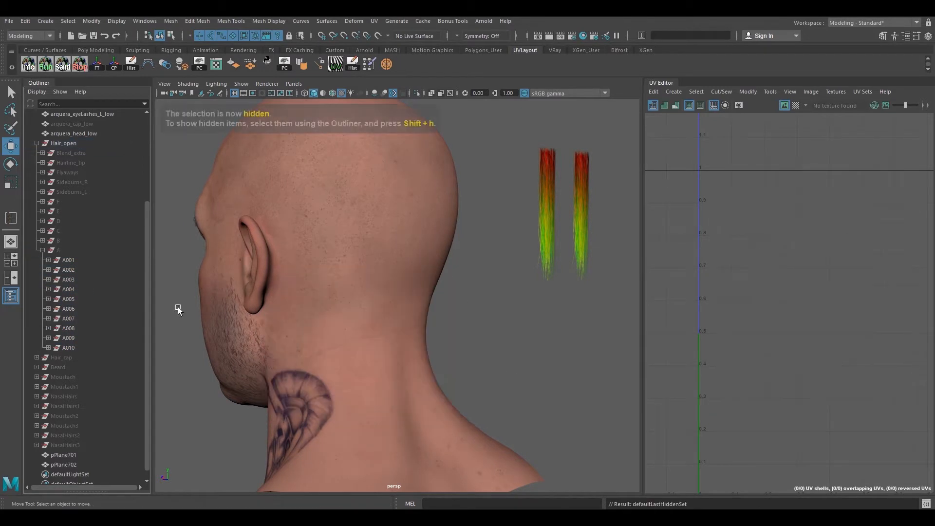
Select pPlane702 and rotate a vertex row so the card follows the neck
click(64, 465)
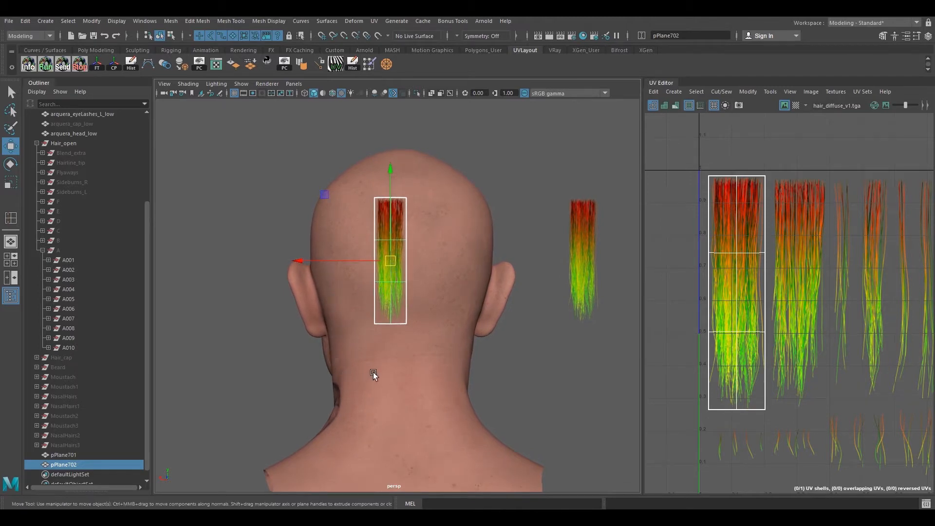
mouse_move(455, 319)
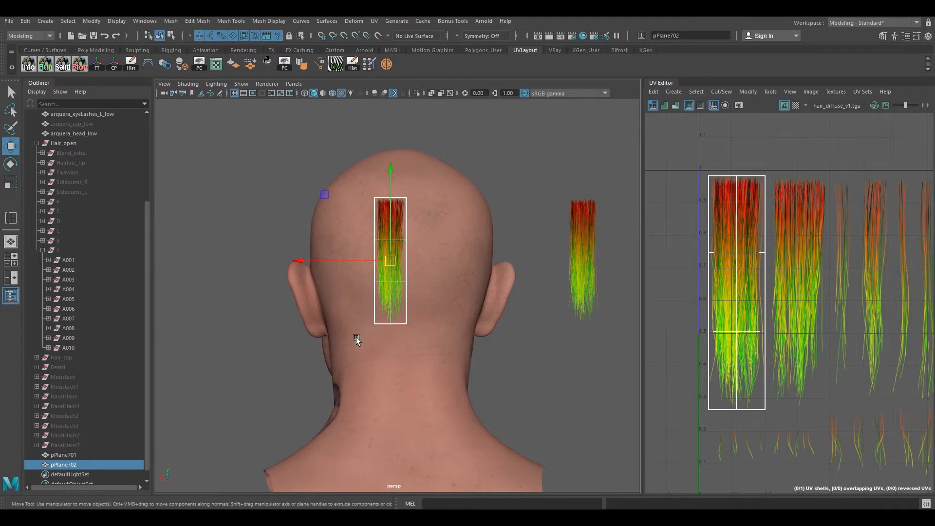
mouse_move(469, 325)
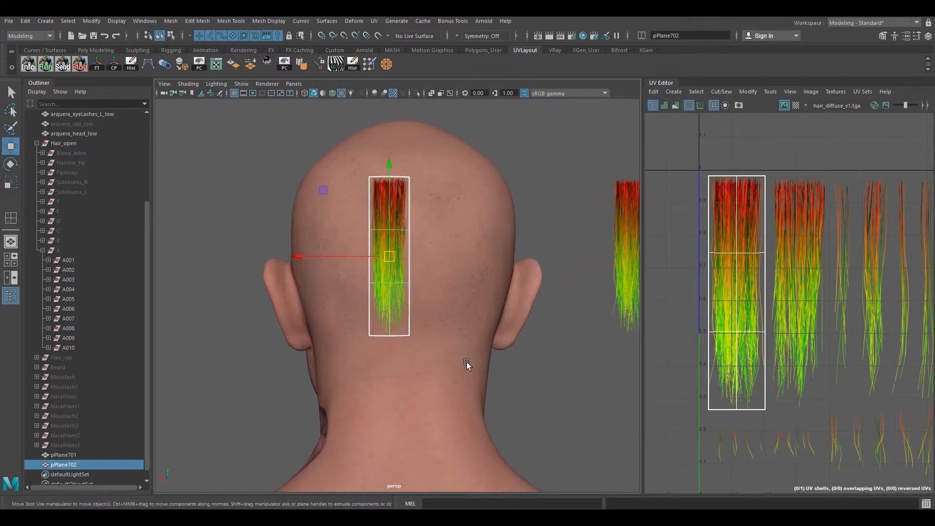
mouse_move(471, 340)
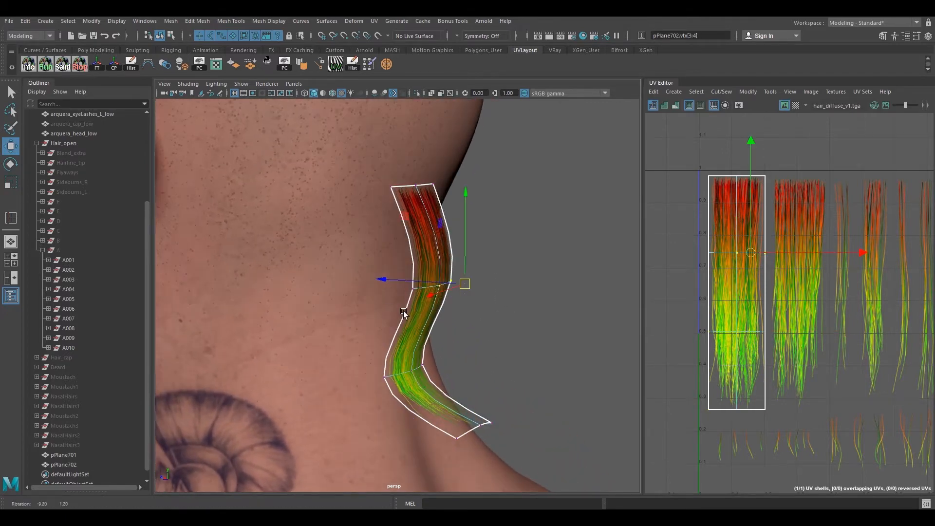
drag(464, 284, 459, 280)
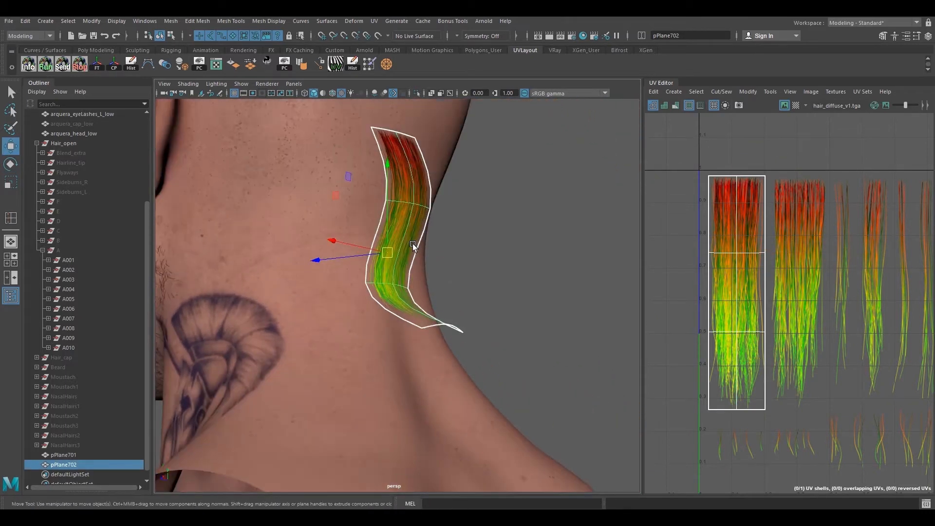
Add divisions to the neck card and curve it, curling the tip outward
right_click(414, 247)
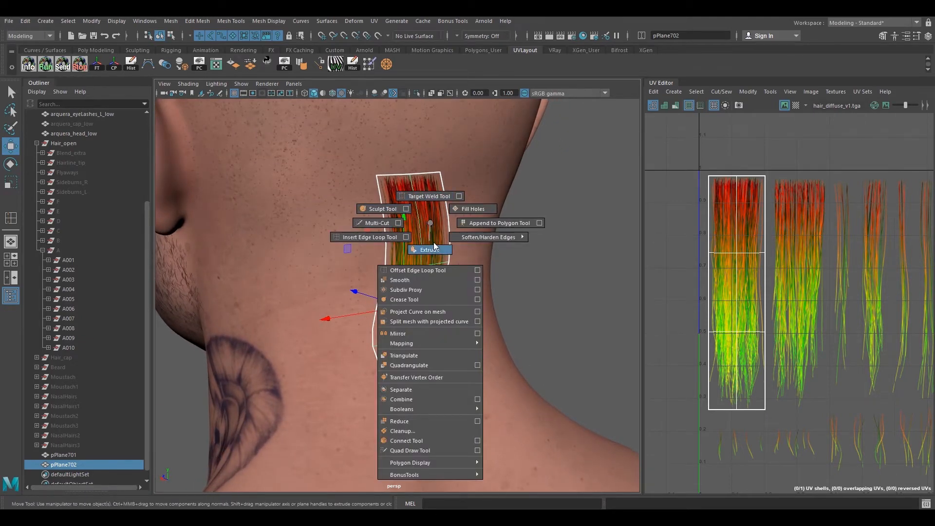
click(370, 237)
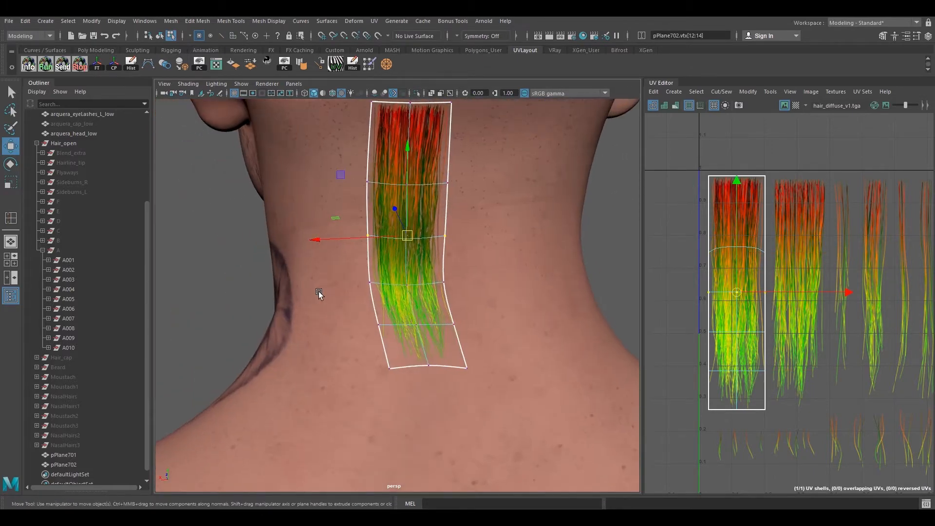
drag(408, 236, 403, 292)
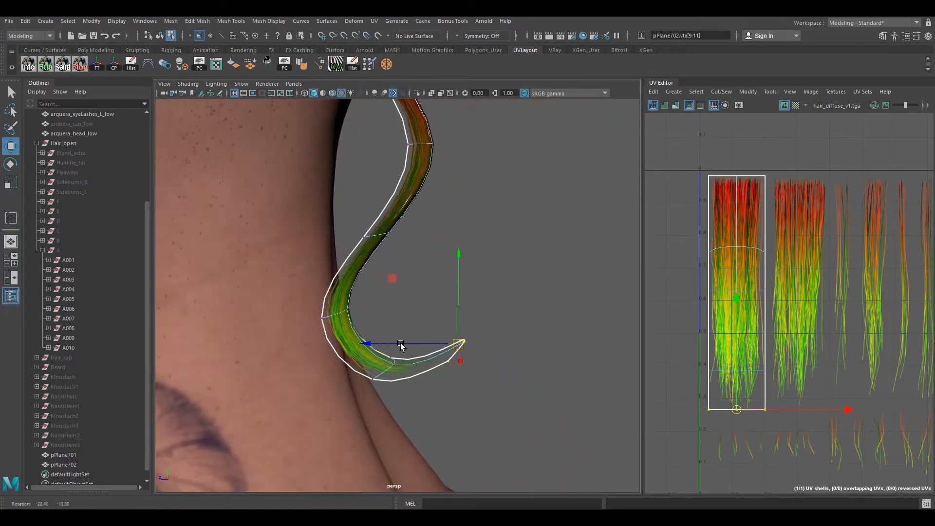
drag(400, 345, 386, 376)
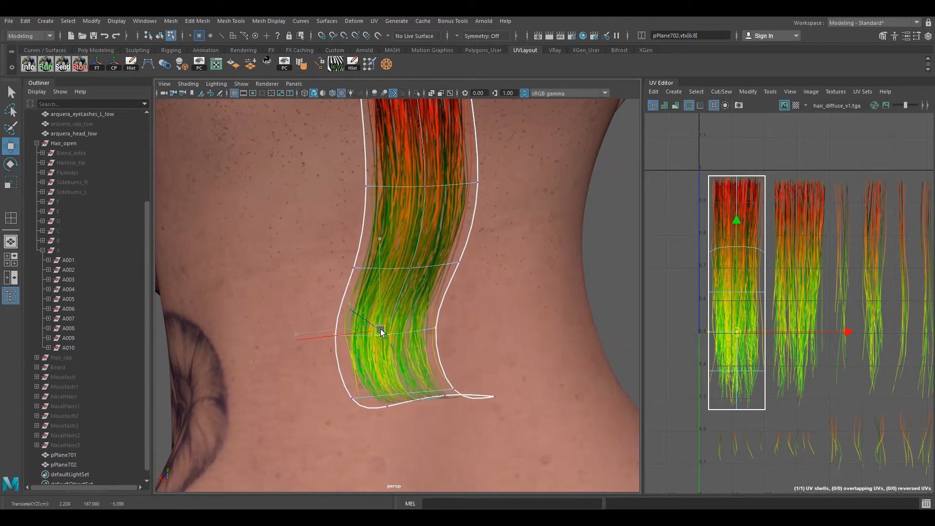
Return the card to Object Mode ready to duplicate it as a third card
right_click(380, 330)
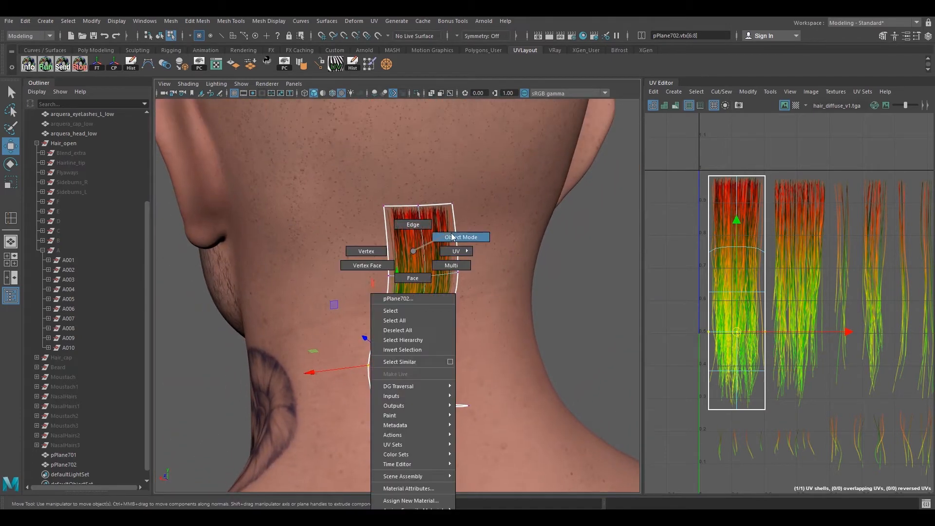
click(461, 237)
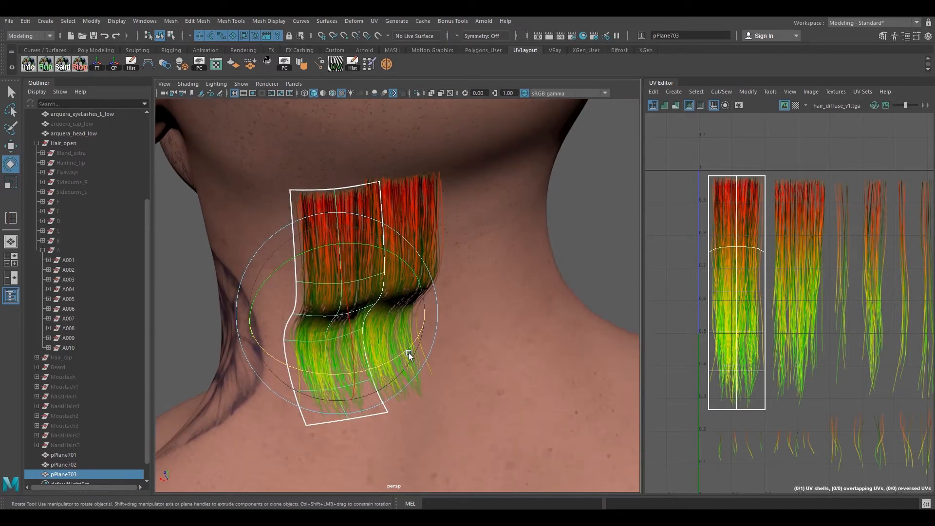
Angle the third card along the neck, shift its UVs to another hair strip, and bend it to the neck
drag(409, 355, 374, 304)
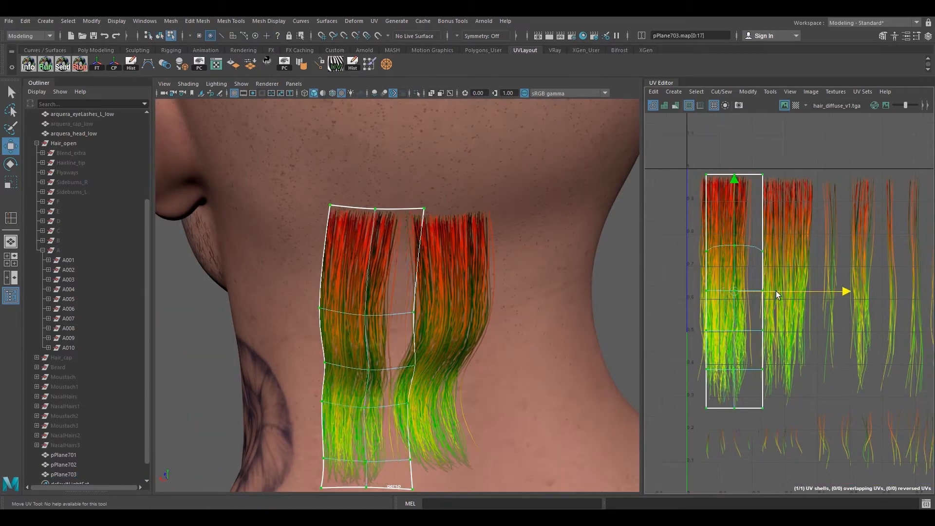
drag(735, 291, 787, 291)
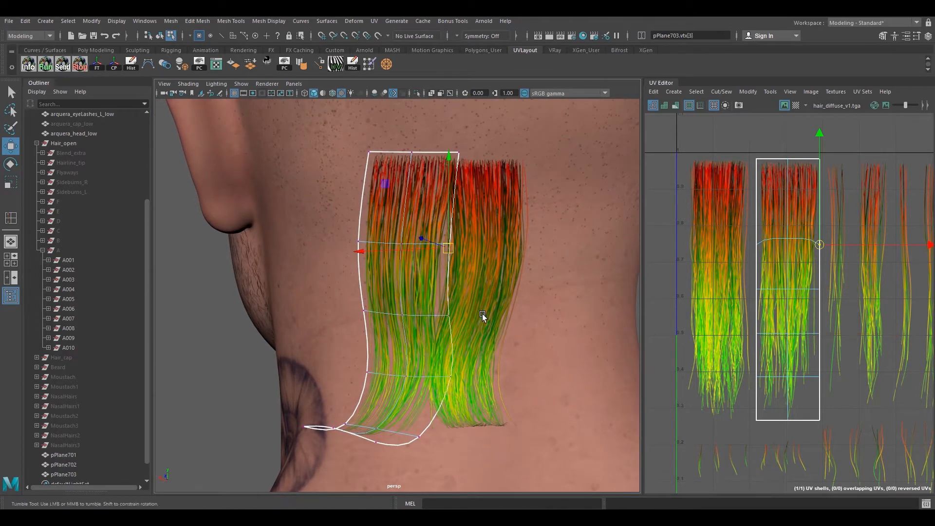
drag(451, 248, 453, 315)
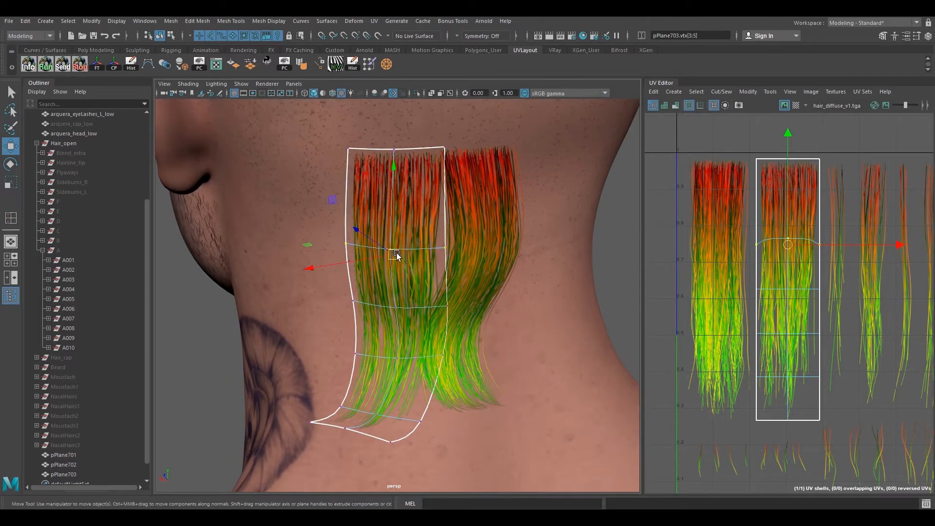
drag(396, 251, 386, 273)
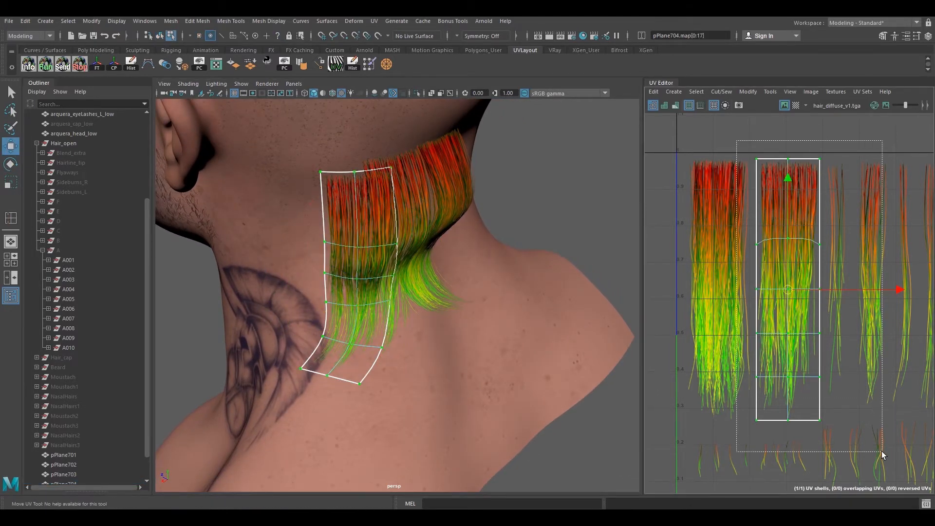
Move the fourth card's UVs onto the first hair strip and curl its lower vertices against the neck
drag(877, 289, 830, 290)
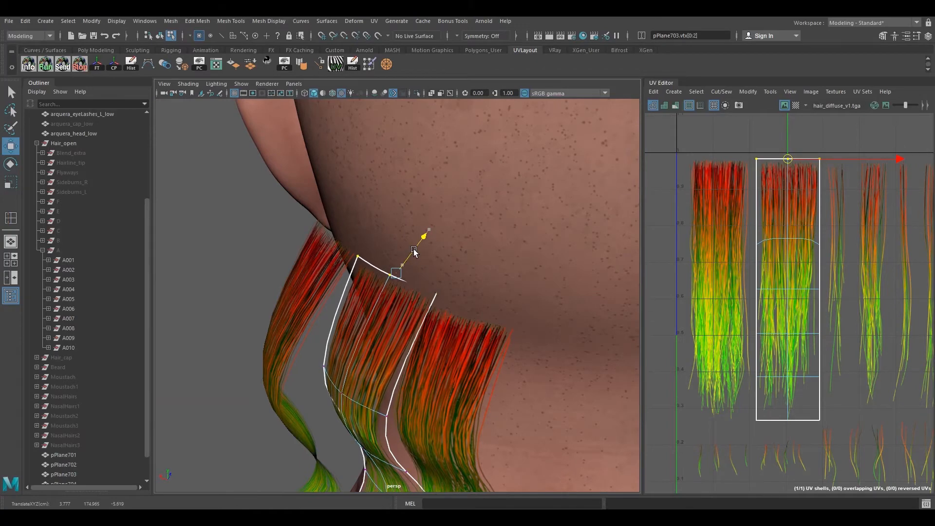
right_click(415, 250)
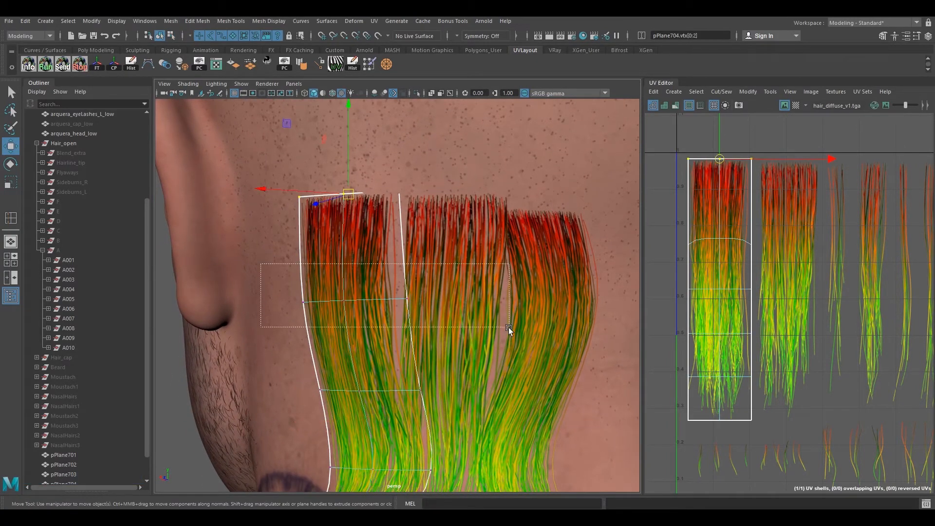
drag(507, 329, 486, 346)
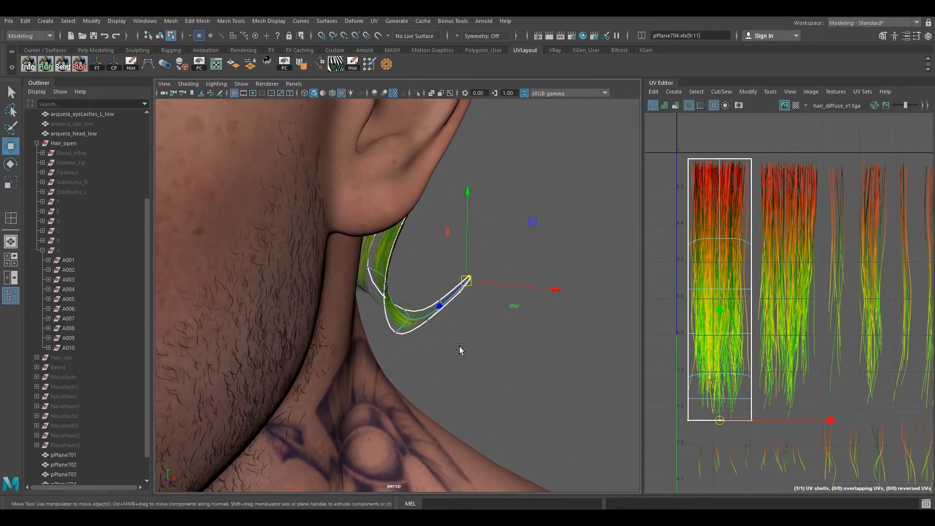
drag(469, 281, 448, 328)
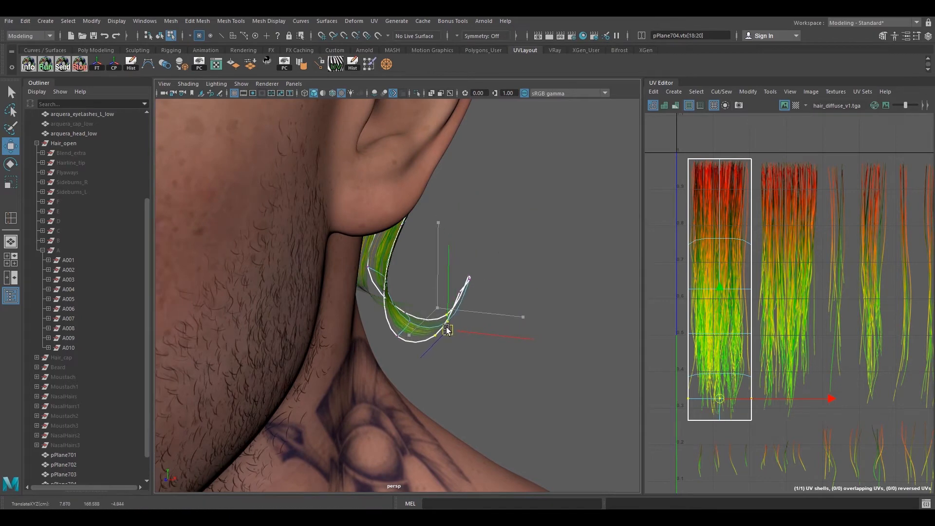
drag(447, 331, 436, 265)
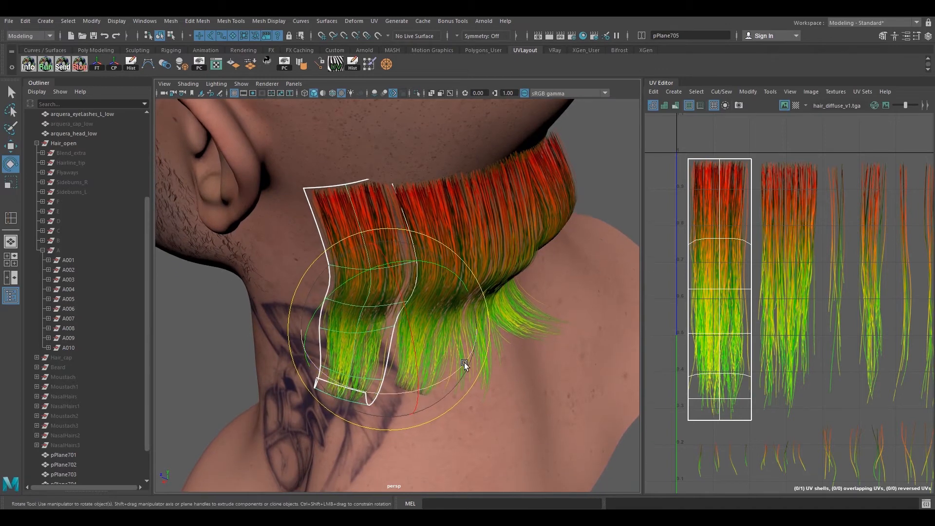
Bend the fifth card's middle and vertices so it hugs the neck
right_click(715, 222)
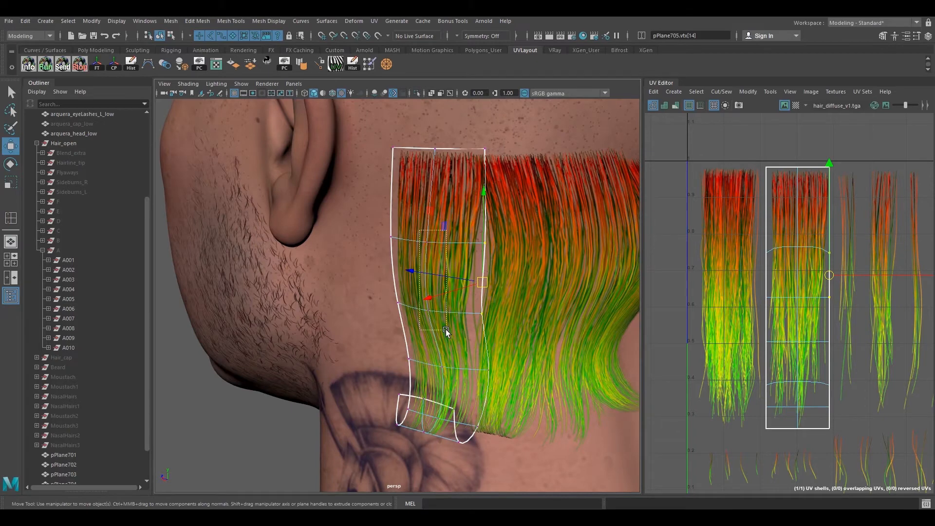
drag(483, 282, 432, 276)
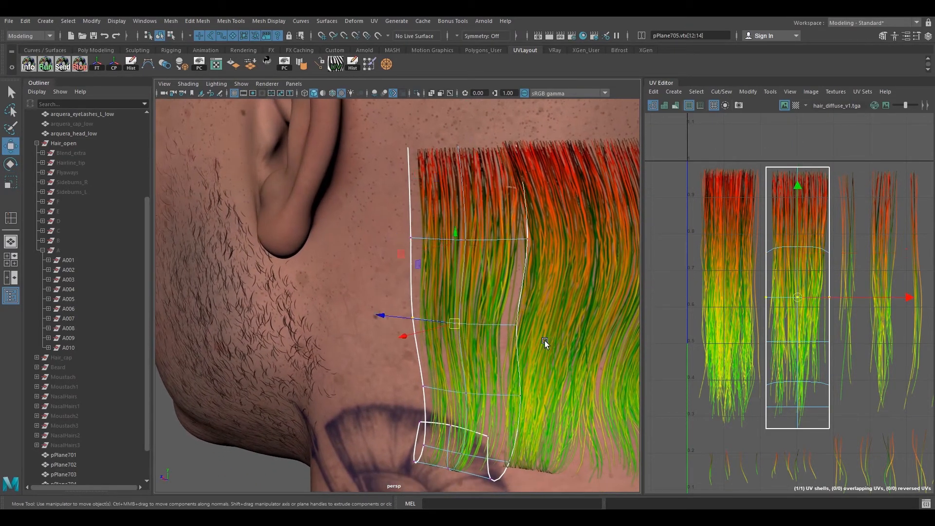
drag(544, 343, 466, 315)
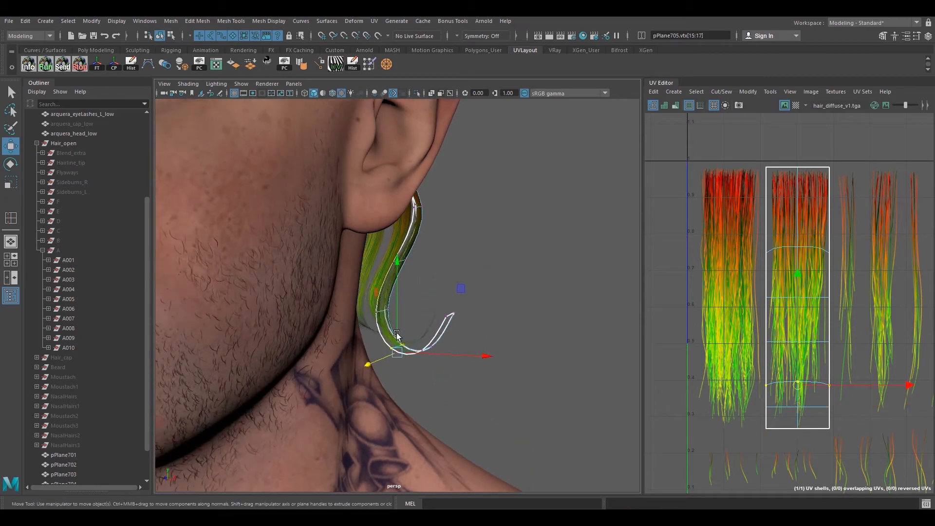
Inspect the cards from the side and touch up pPlane704's vertices
right_click(397, 334)
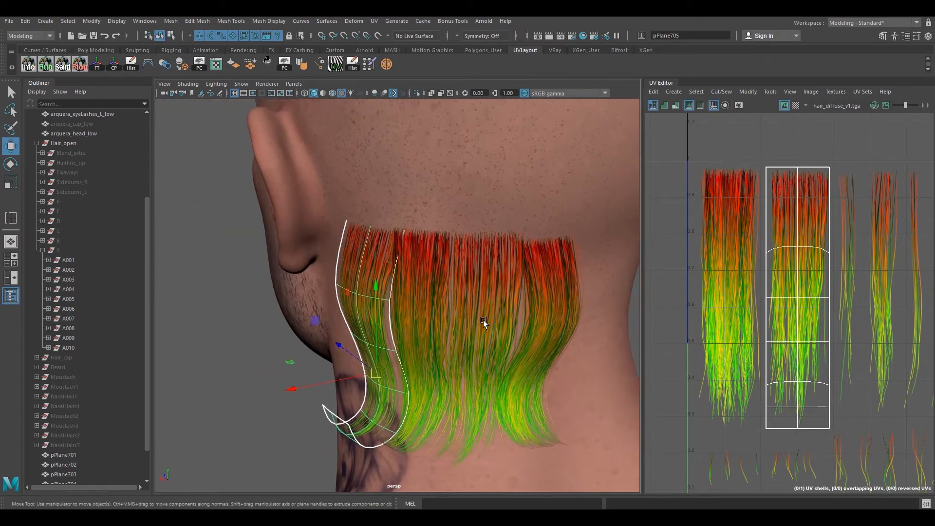
drag(483, 323, 495, 301)
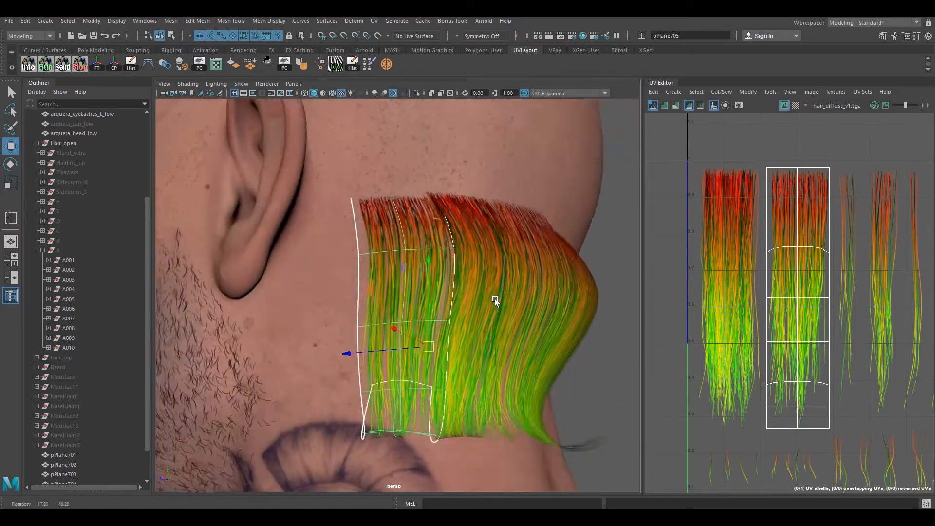
drag(495, 301, 445, 322)
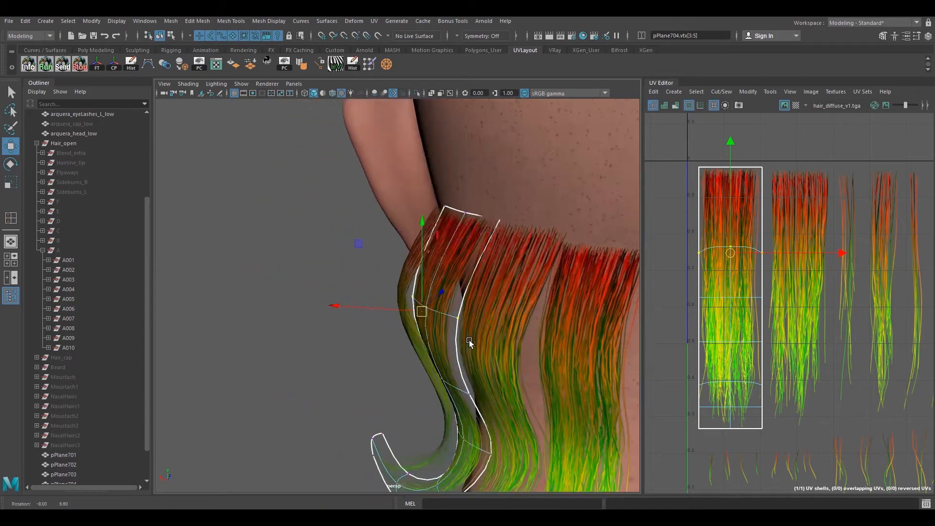
key(e)
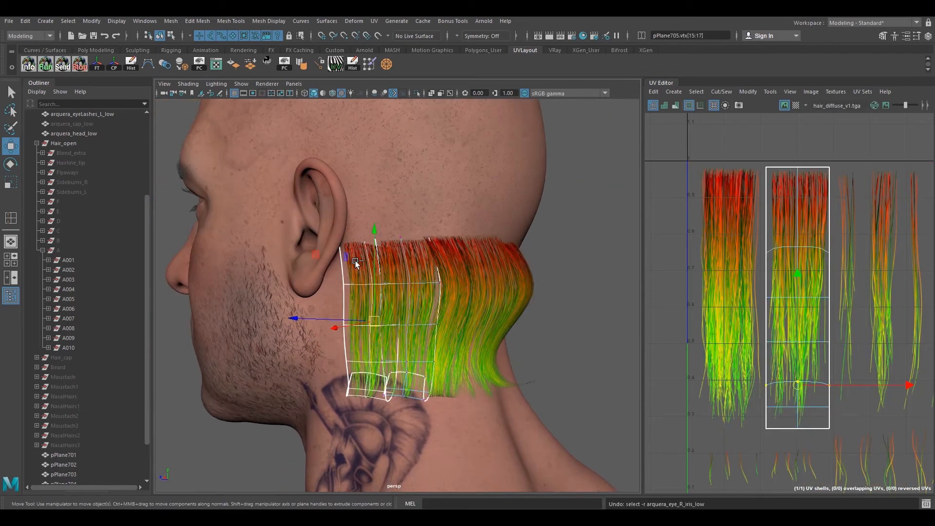
Shift the sixth card's UVs onto the first hair strip and enter vertex editing
right_click(798, 203)
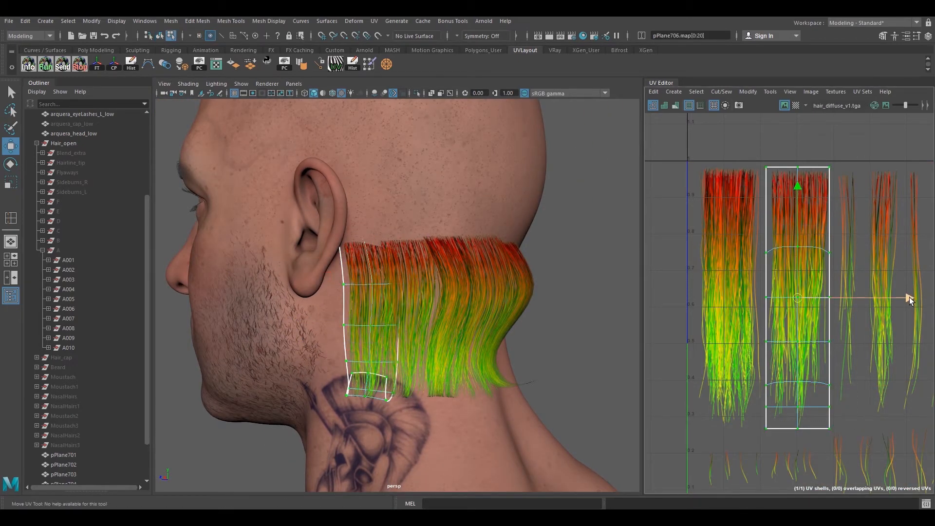
drag(798, 298, 731, 299)
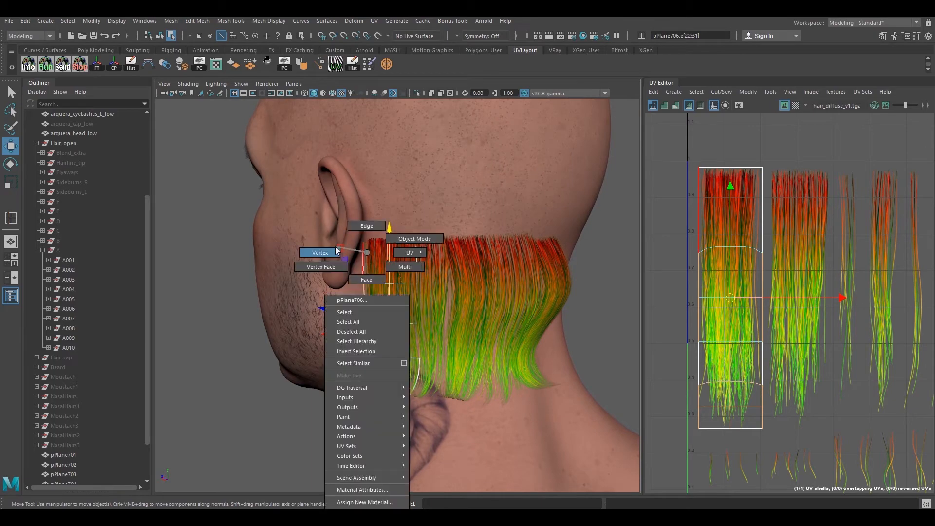
click(320, 252)
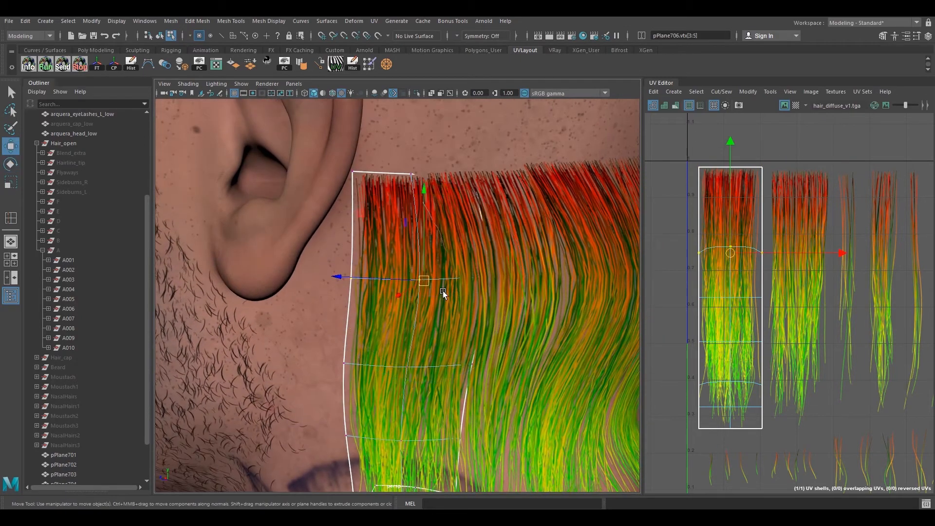
Nudge the sixth card's vertices so it follows the neck below the ear
drag(444, 294, 436, 281)
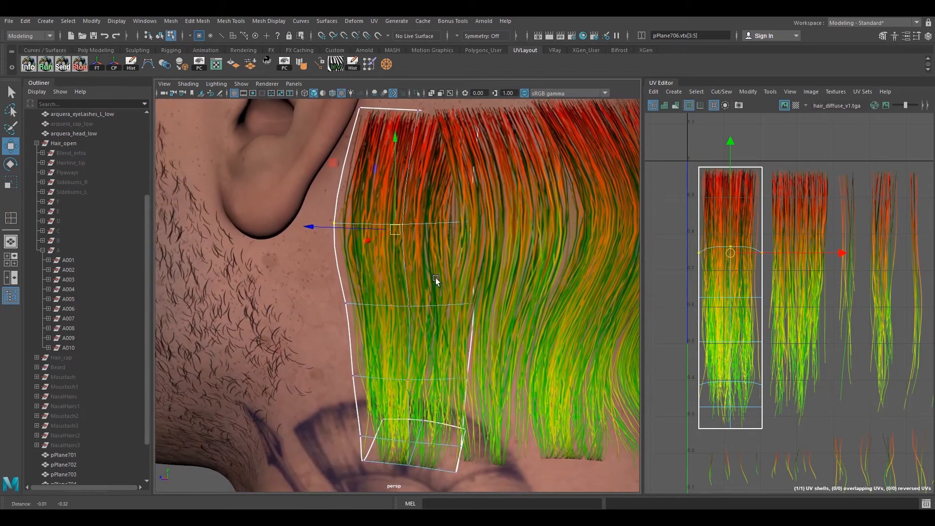
drag(393, 230, 391, 272)
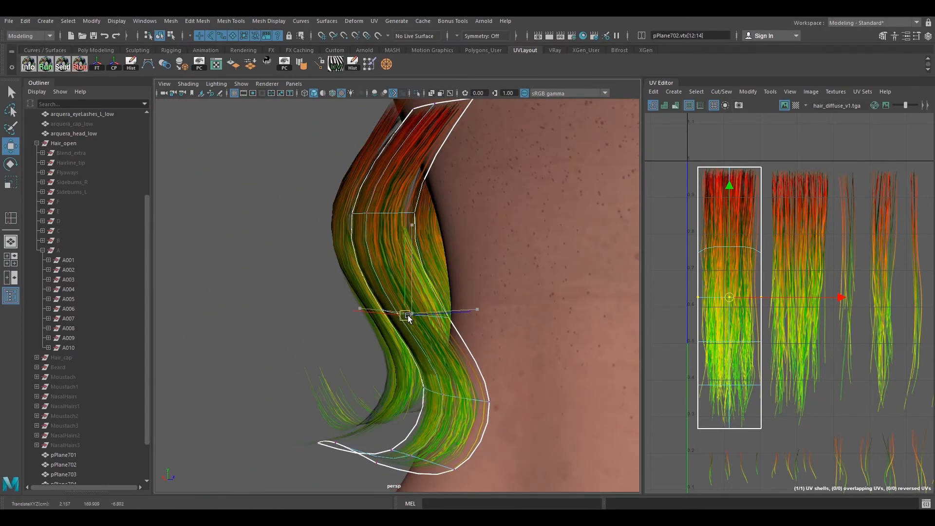
right_click(408, 316)
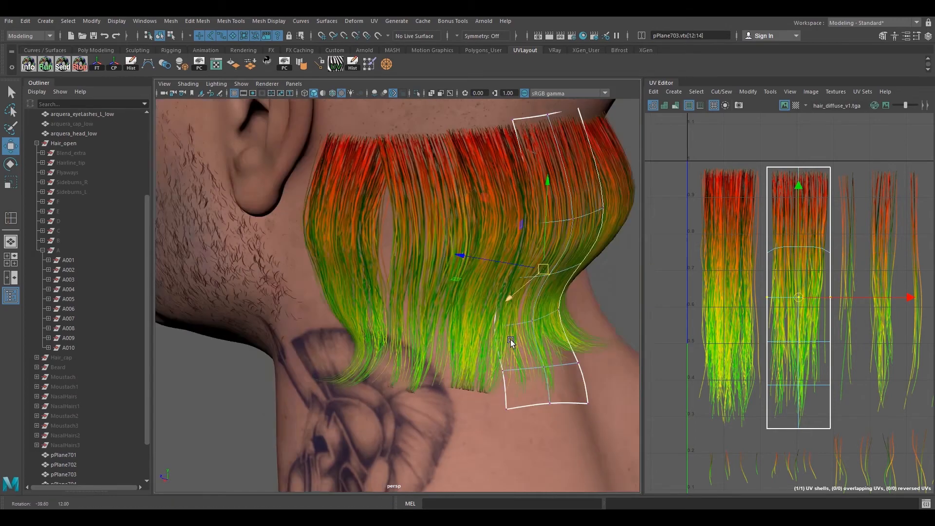
Curve the card below the ear down along the neck, bending its lower end inward
right_click(510, 343)
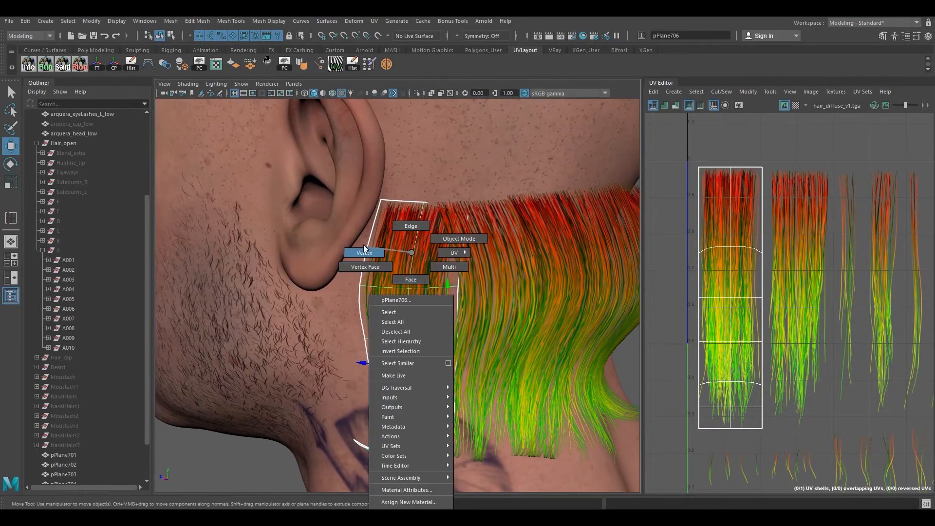
click(364, 252)
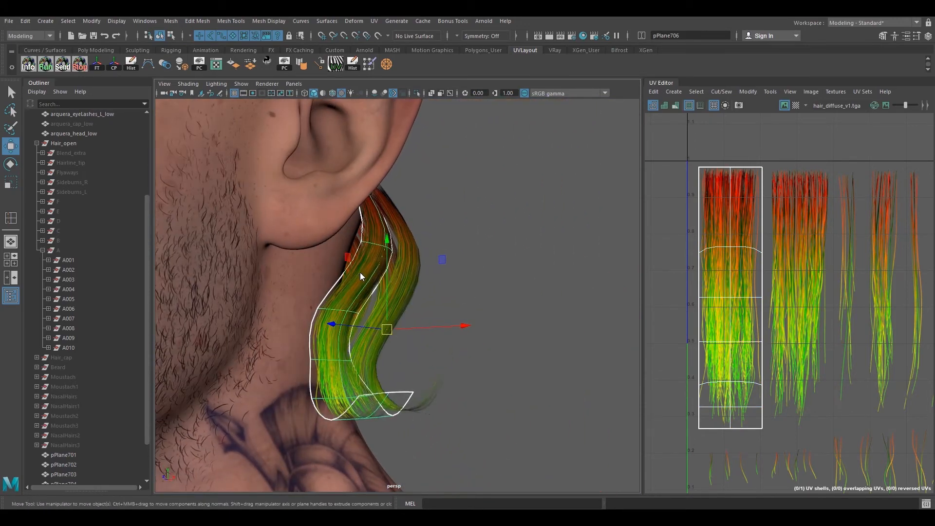
drag(387, 330, 332, 359)
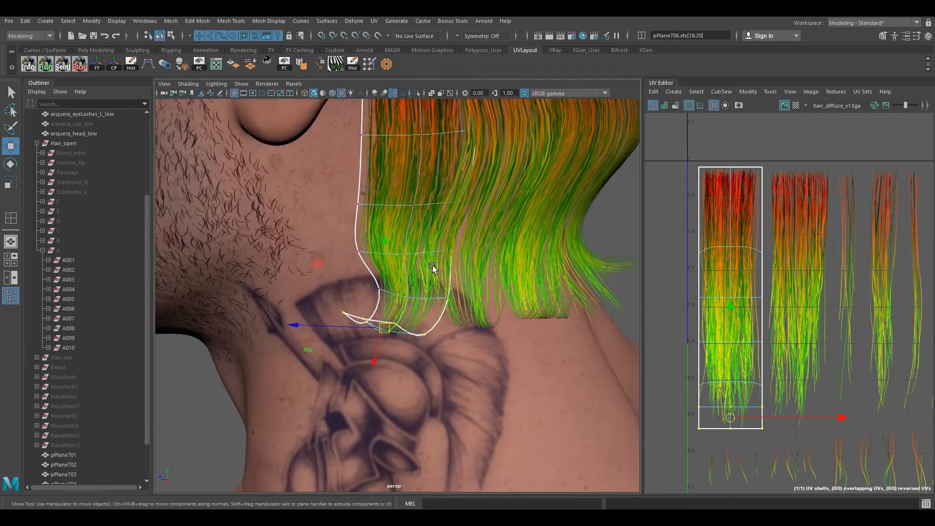
drag(385, 328, 370, 262)
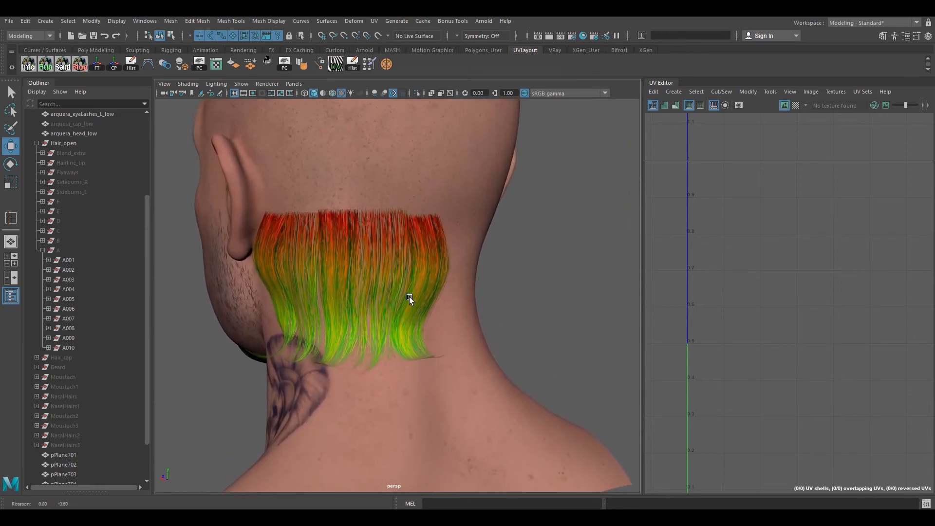
Orbit behind the head and select pPlane702 through pPlane706 in the Outliner
drag(409, 298, 368, 337)
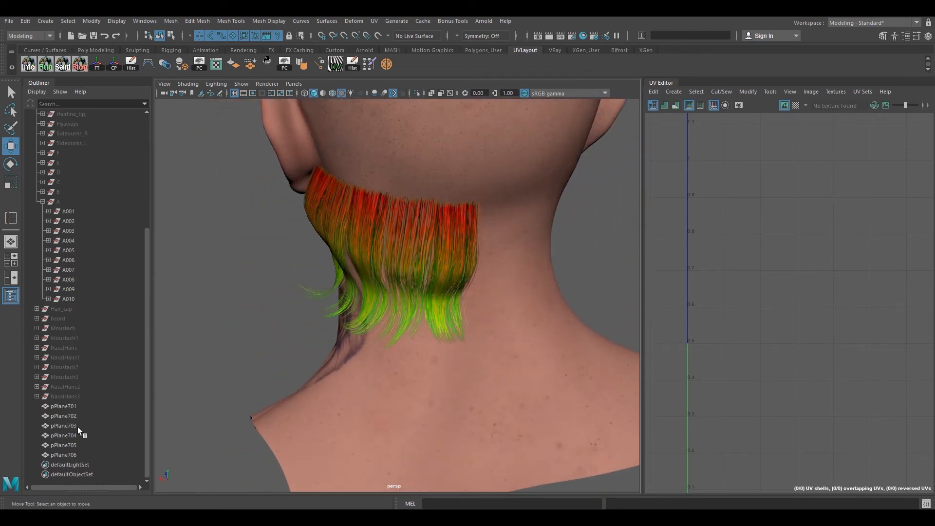
click(63, 416)
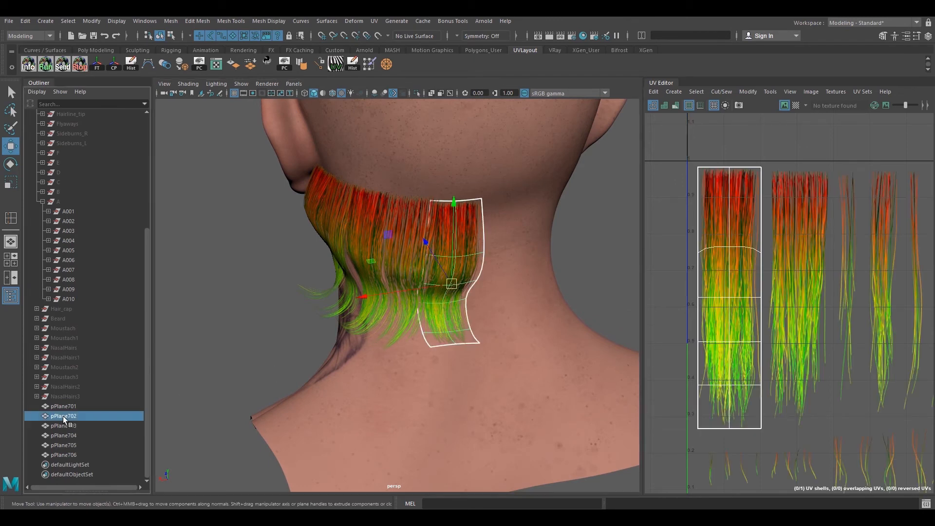
click(63, 445)
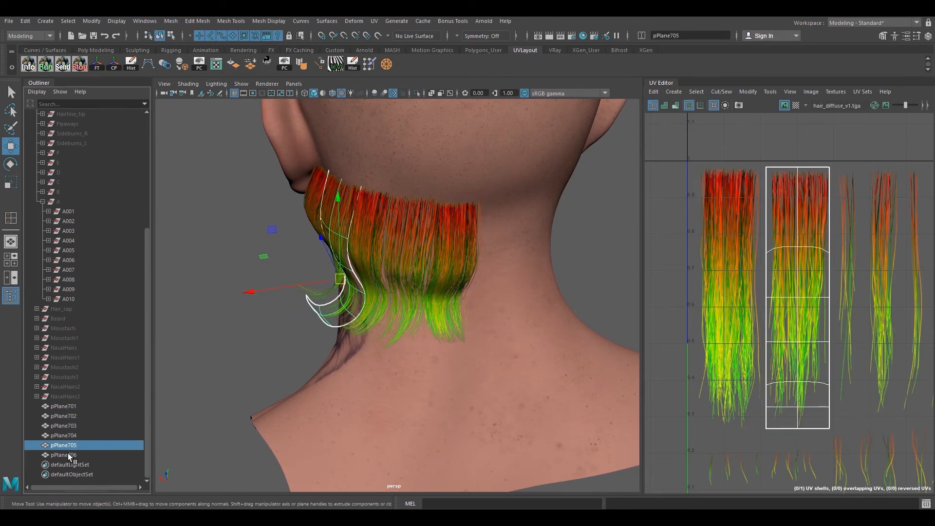
click(64, 455)
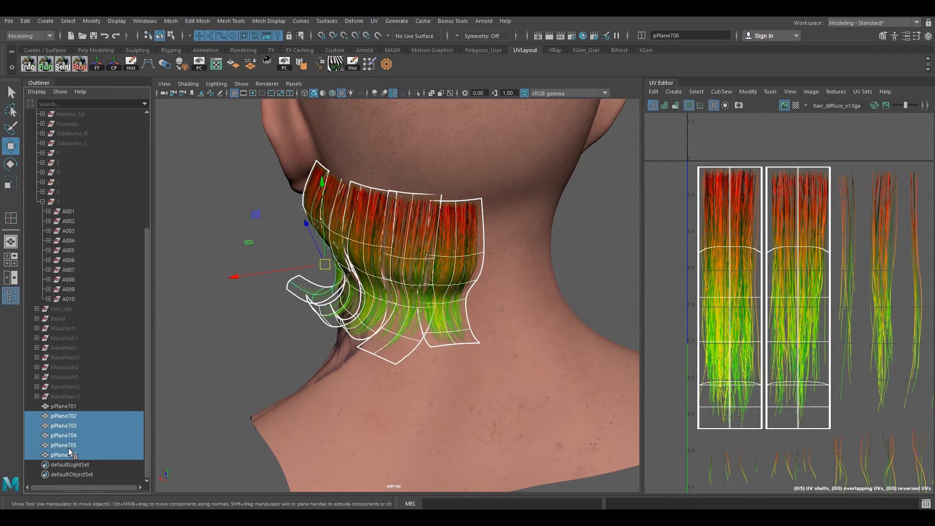
Group the five cards as A and start wrapping each card in its own subgroup
key(ctrl+g)
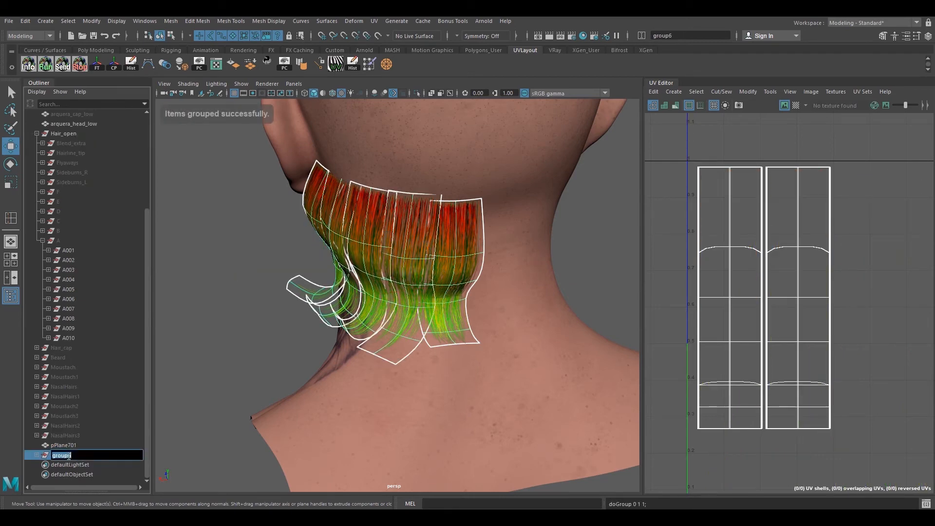
text(A)
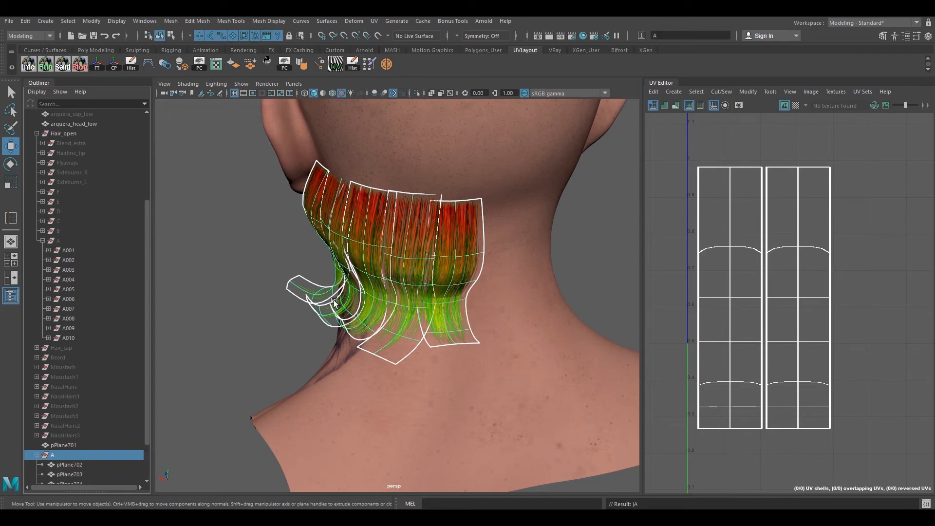
click(68, 416)
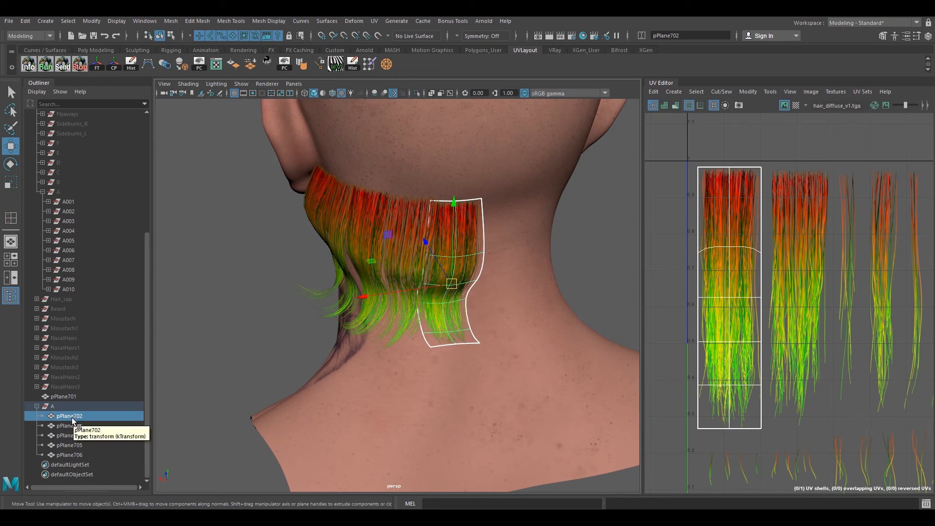
double_click(68, 416)
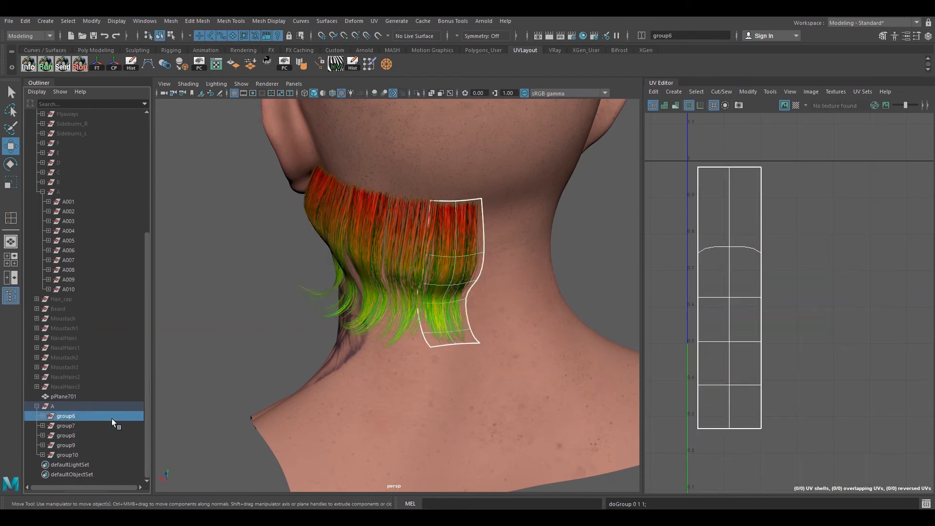
Rename the subgroups under A sequentially to A001 through A005
double_click(65, 416)
text(A001)
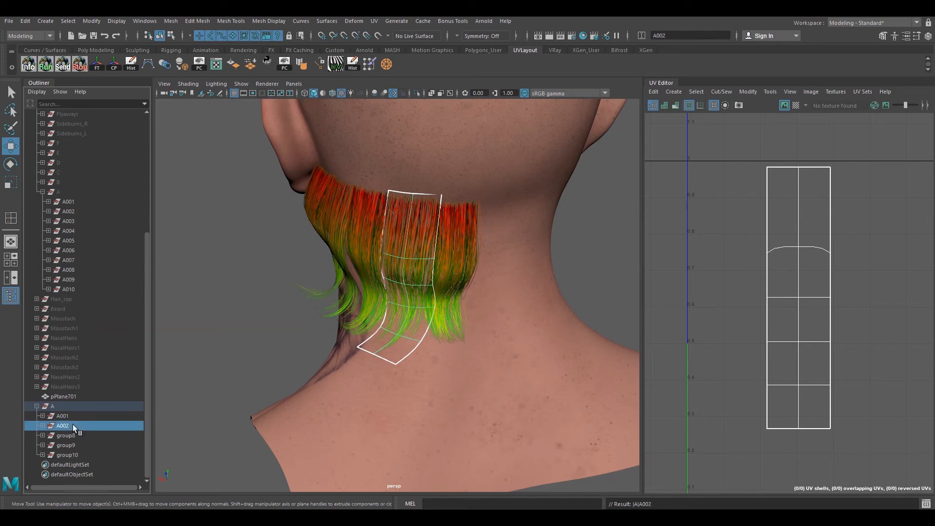
double_click(63, 426)
text(A003)
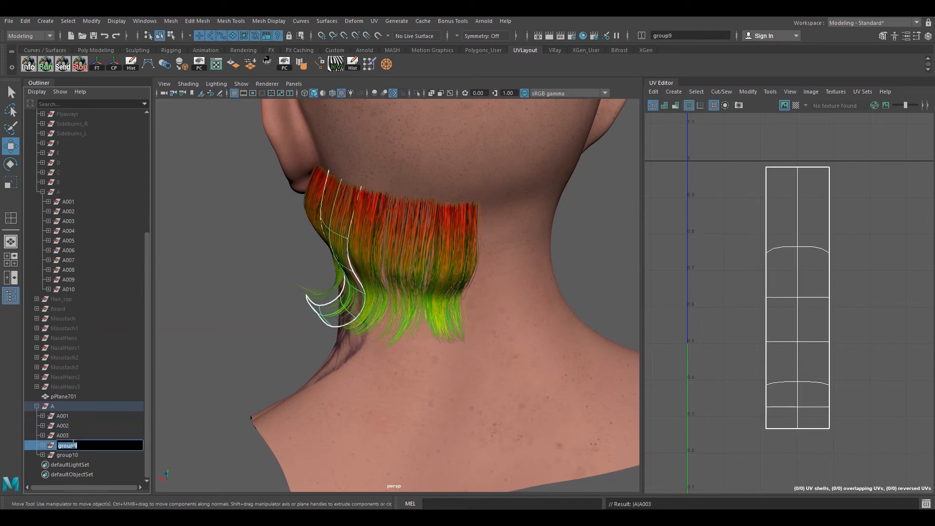
text(A004)
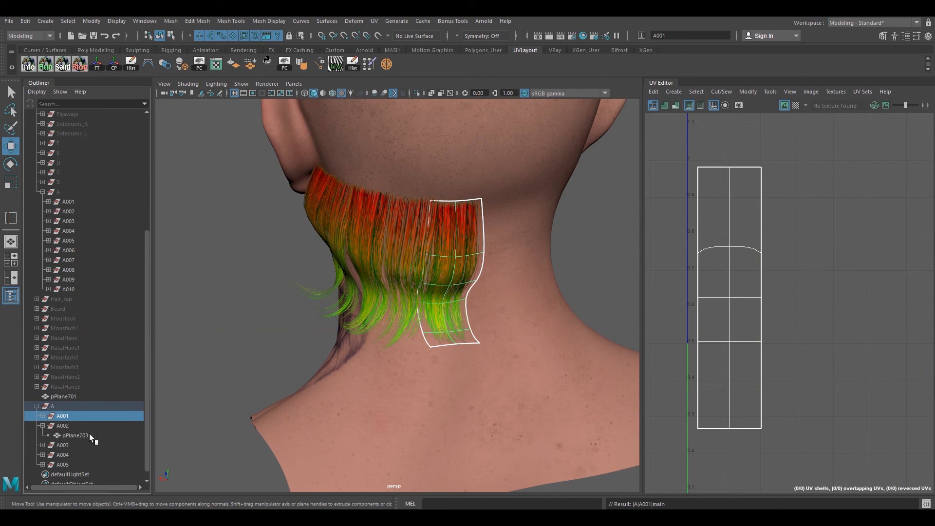
Rename the pPlane card inside each subgroup A002–A005 to main
click(73, 435)
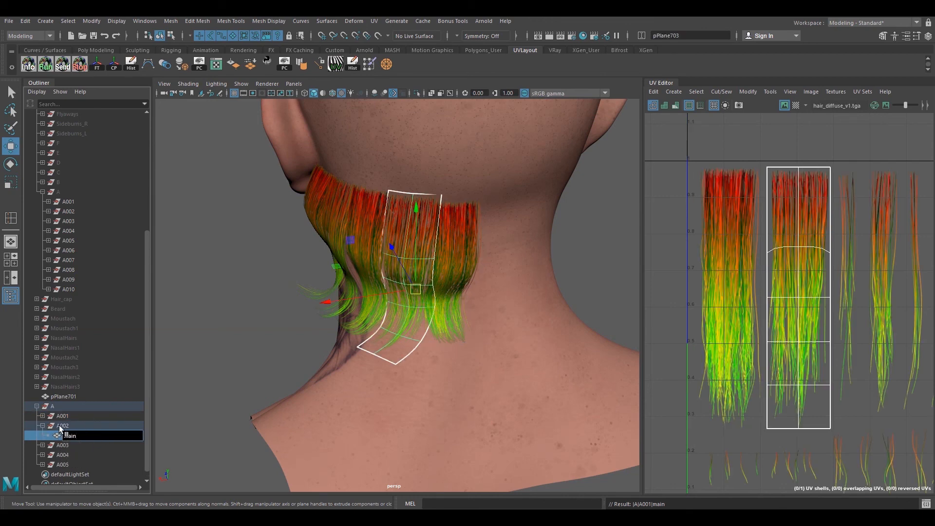
click(62, 426)
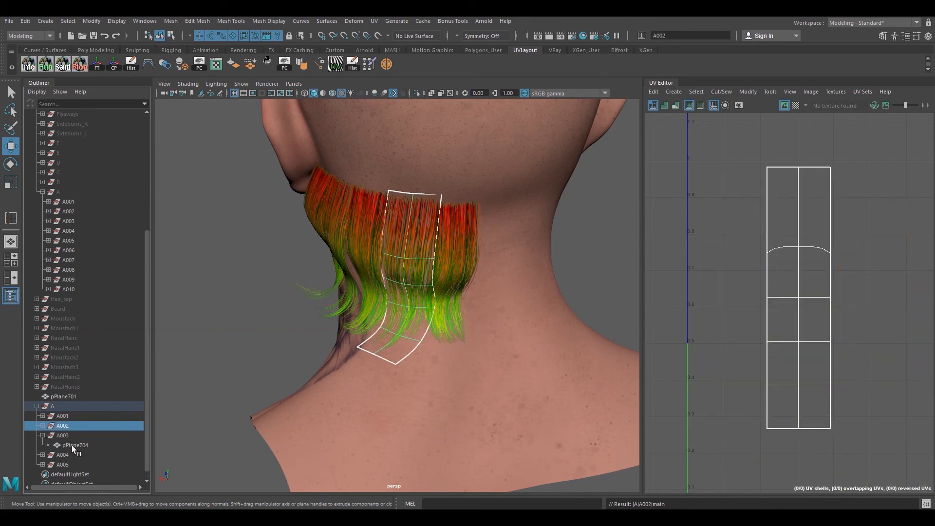
click(63, 435)
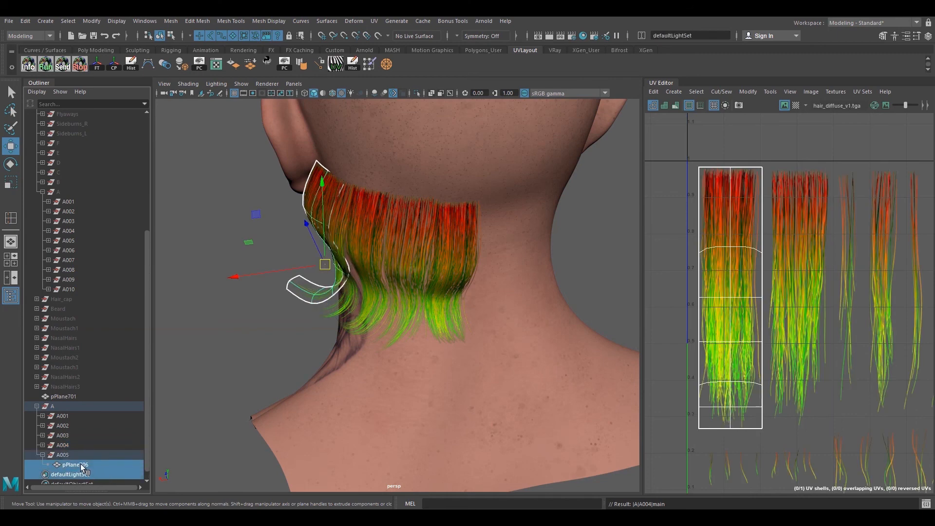
click(63, 455)
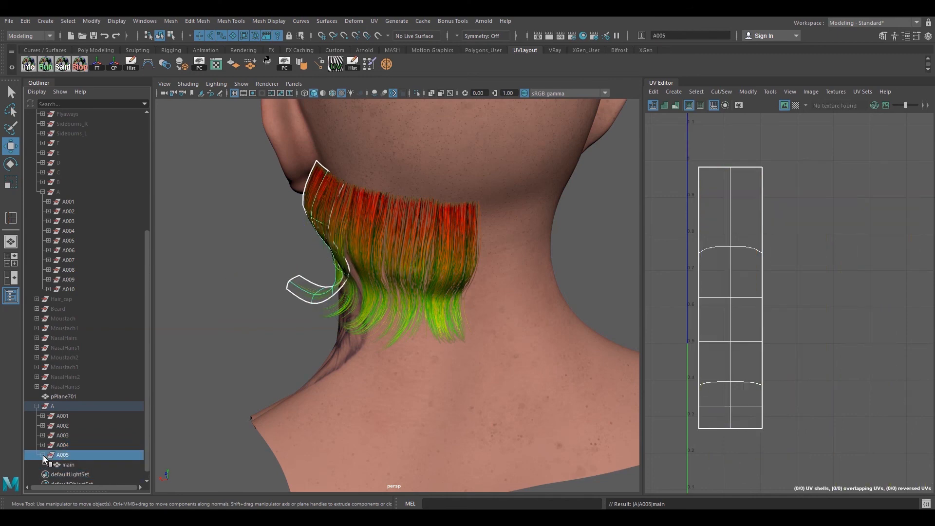